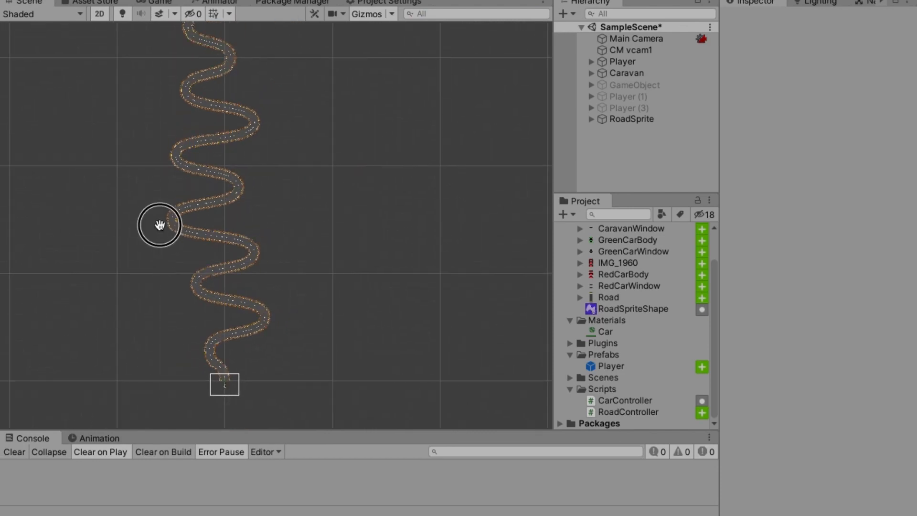
Step: Pan and zoom the Scene view to frame the road end ahead of the player car
drag(160, 225, 196, 231)
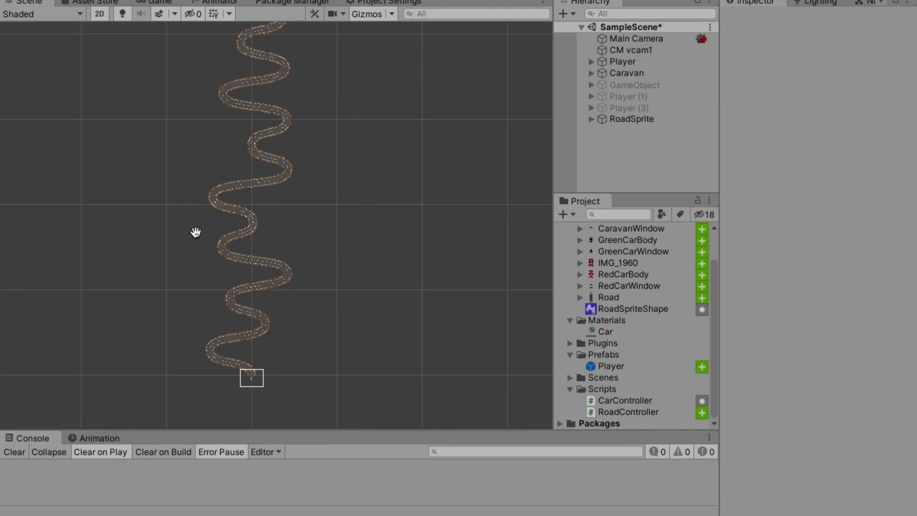
drag(196, 231, 215, 210)
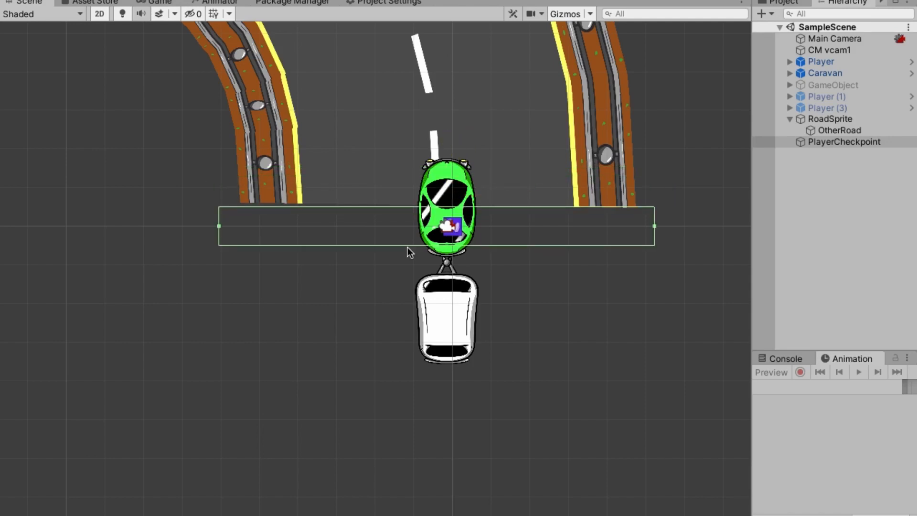
scroll(down, 3)
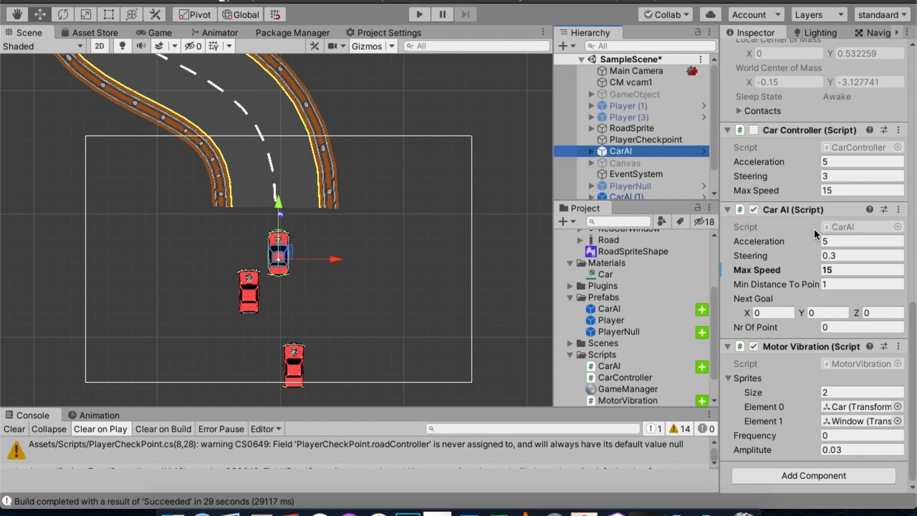
mouse_move(771, 233)
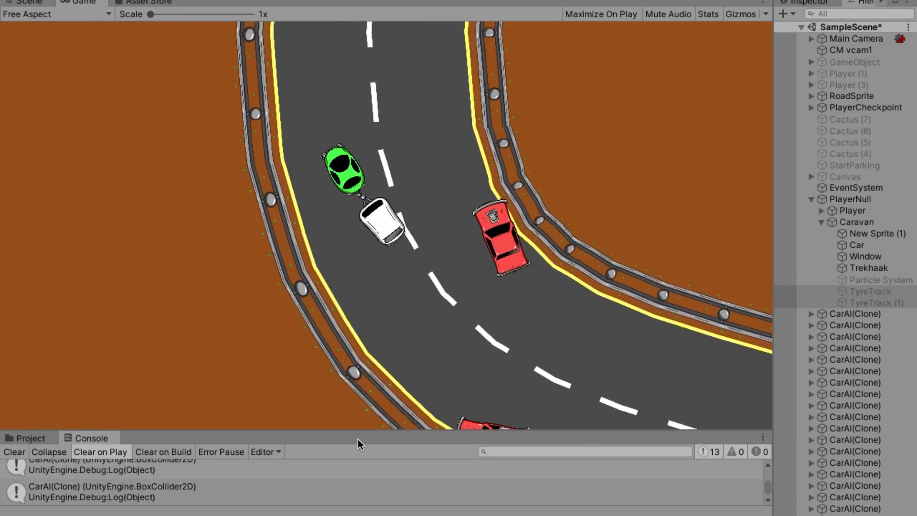
click(28, 2)
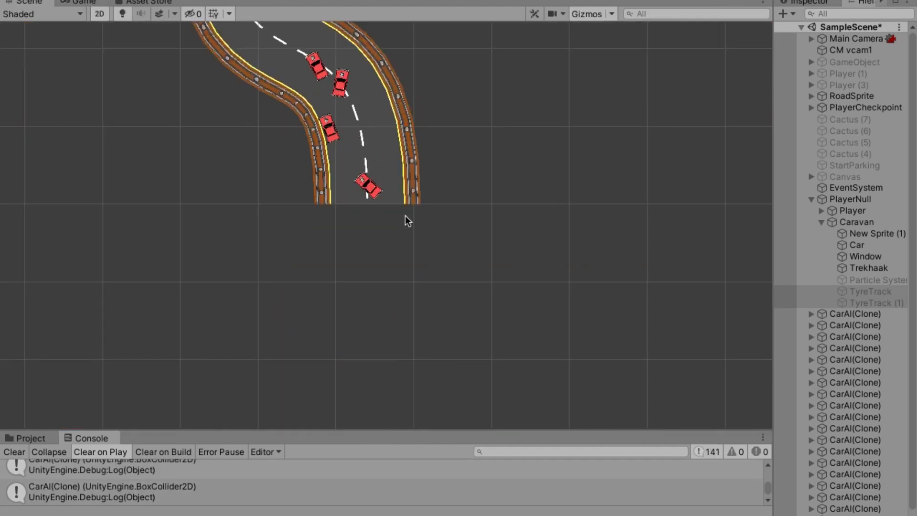
click(81, 2)
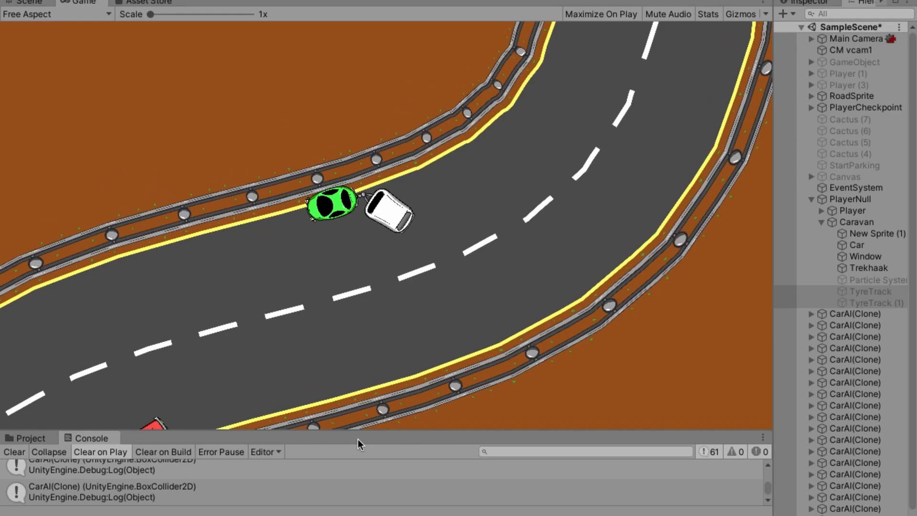